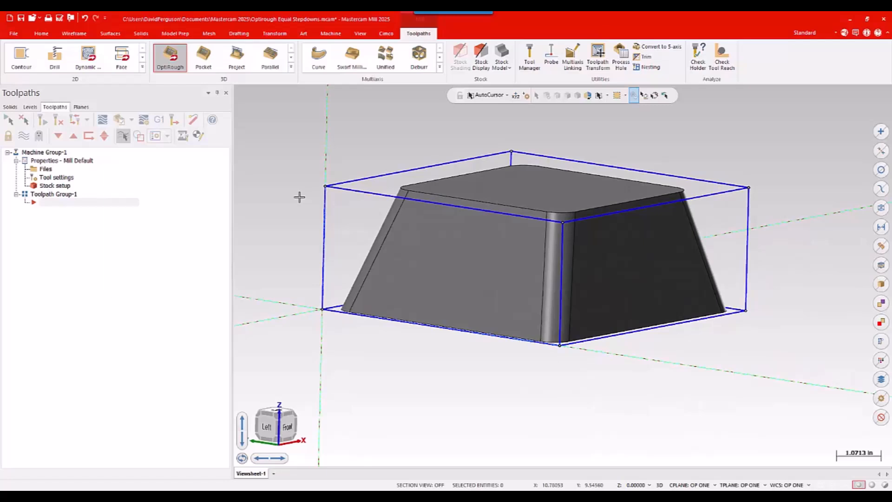
mouse_move(197, 81)
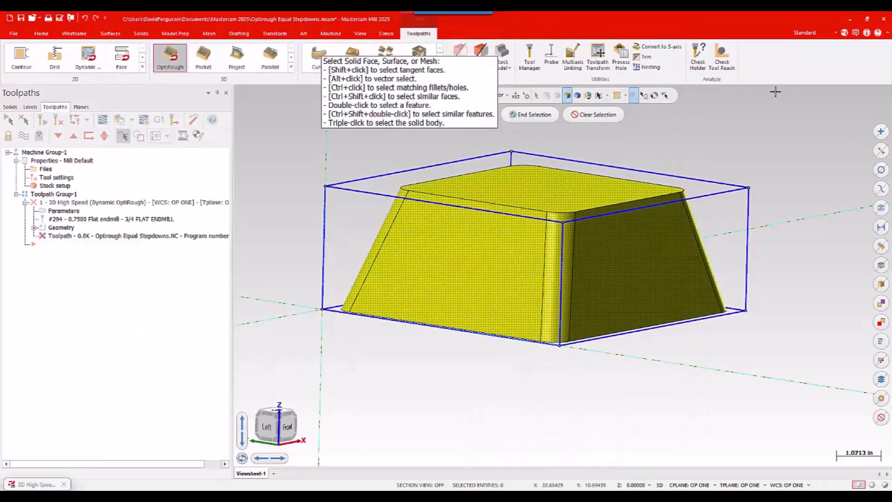
- Use the block faces as machining geometry and the stock outline as an outside-compensated boundary
left_click(530, 114)
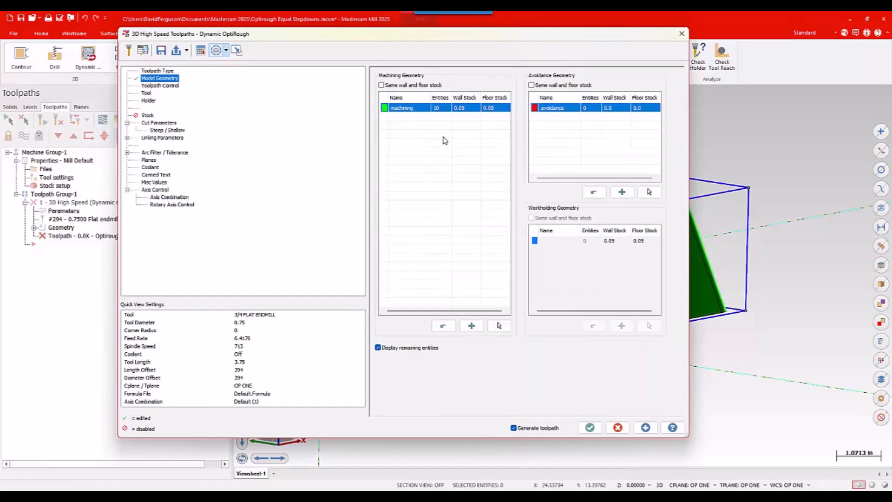
mouse_move(198, 104)
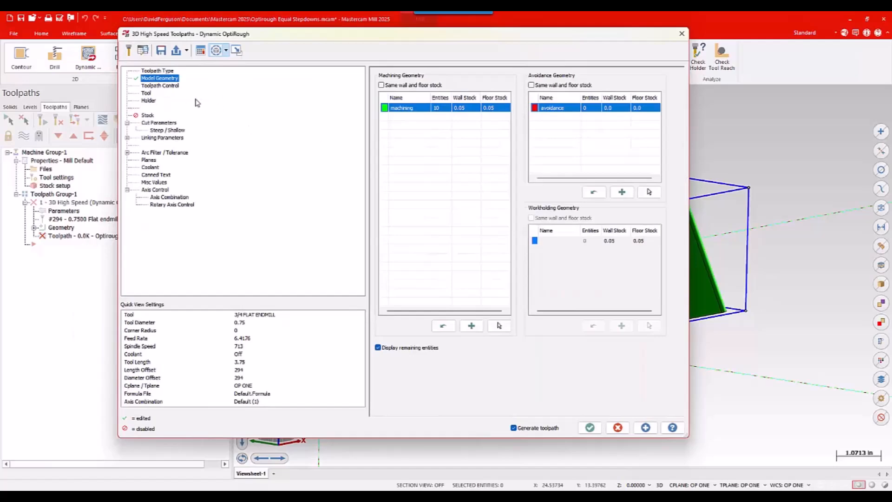
left_click(590, 427)
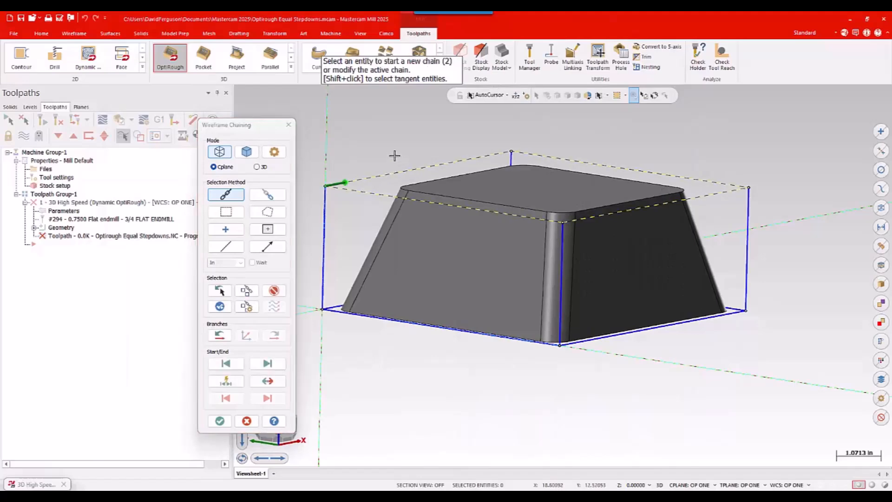
left_click(220, 420)
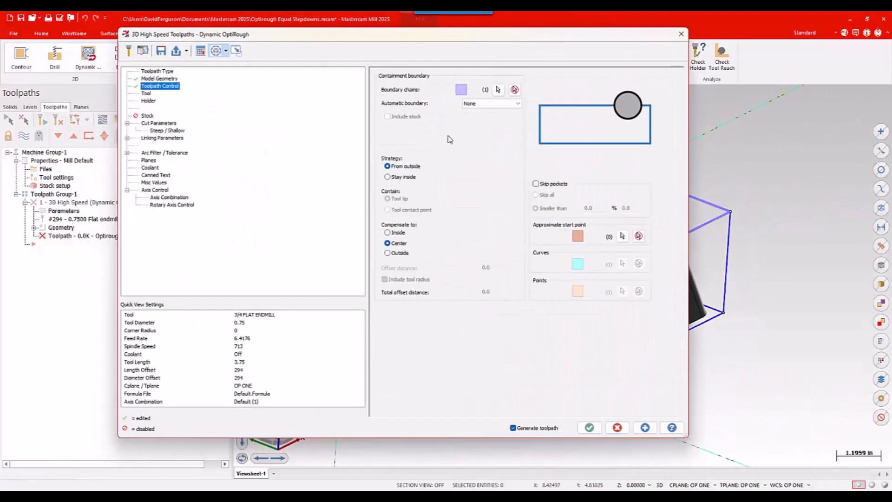
left_click(387, 253)
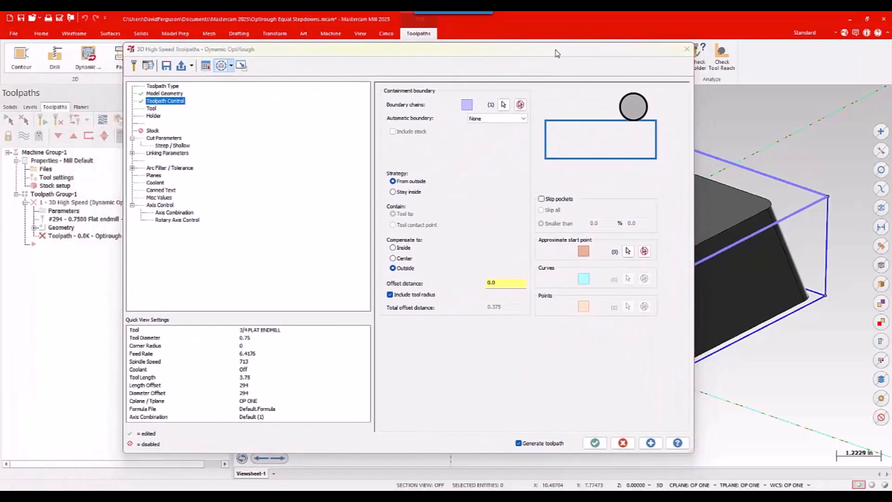
- Inspect the 3/4 flat endmill's geometry in Edit Tool and close it unchanged
left_click(151, 109)
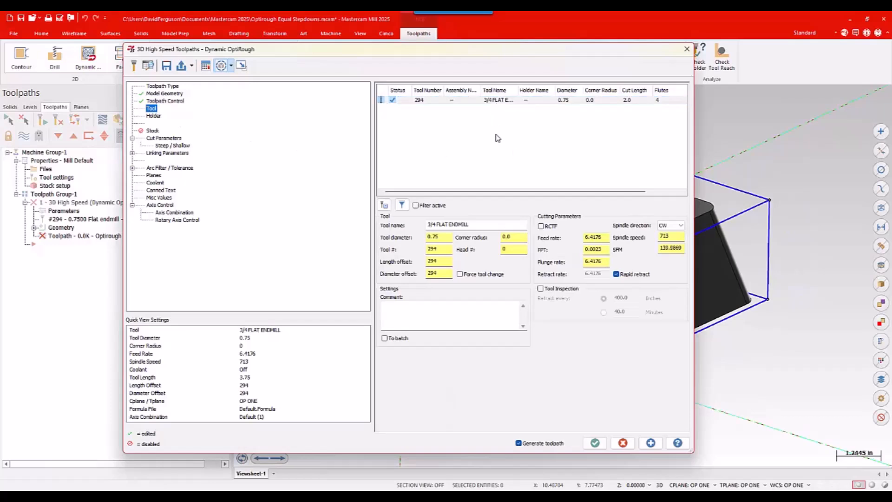
left_click(511, 99)
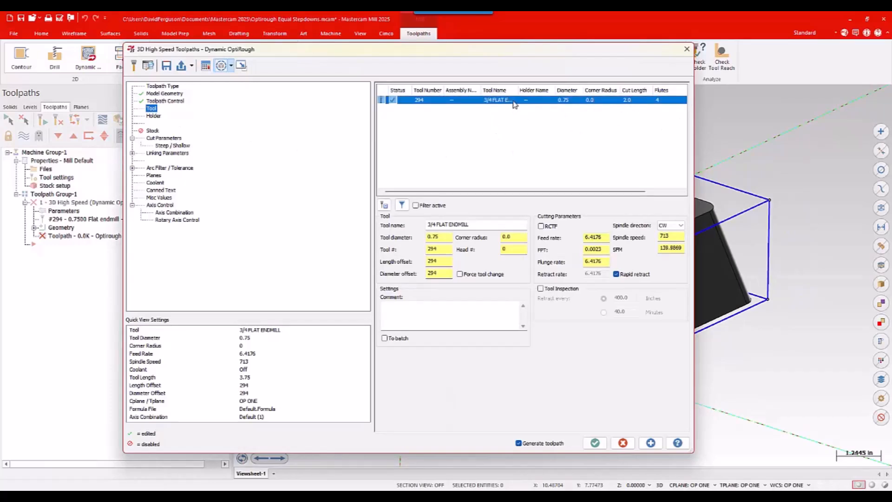
double_click(512, 99)
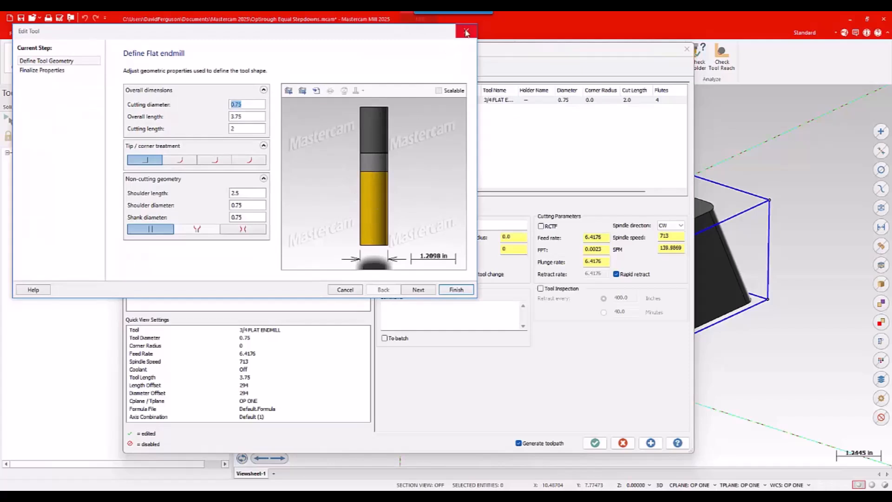
left_click(466, 31)
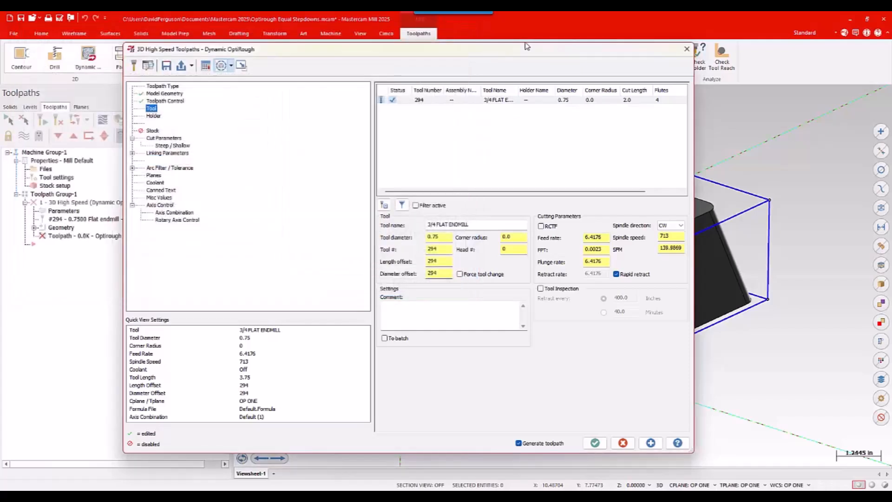
mouse_move(522, 50)
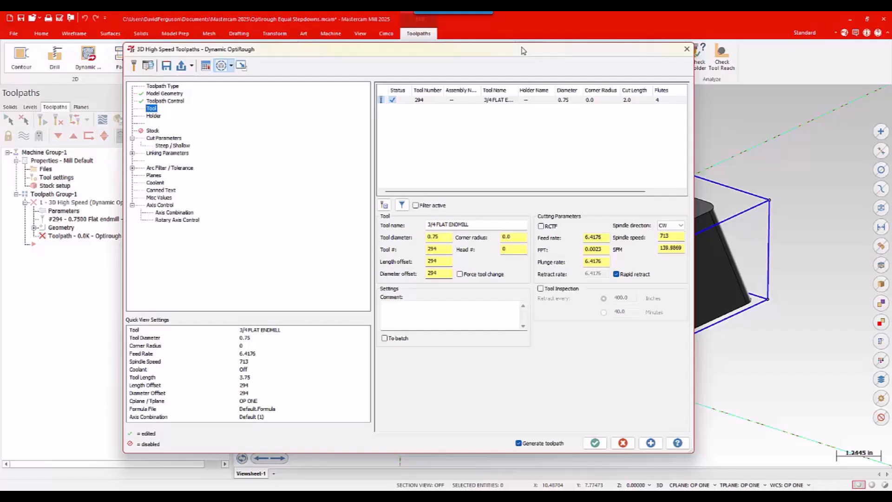
mouse_move(197, 119)
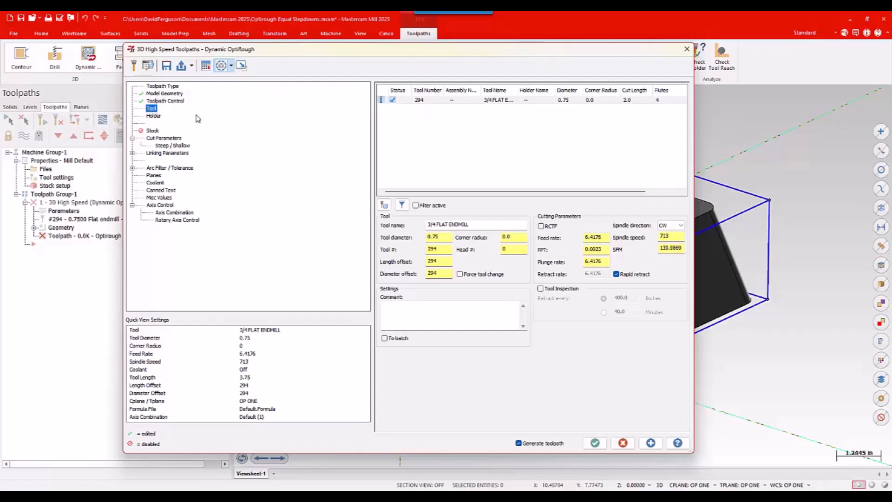
- On Cut Parameters, enable maximize engagement, enter a 1.35 stepdown, and enable stepups
left_click(164, 138)
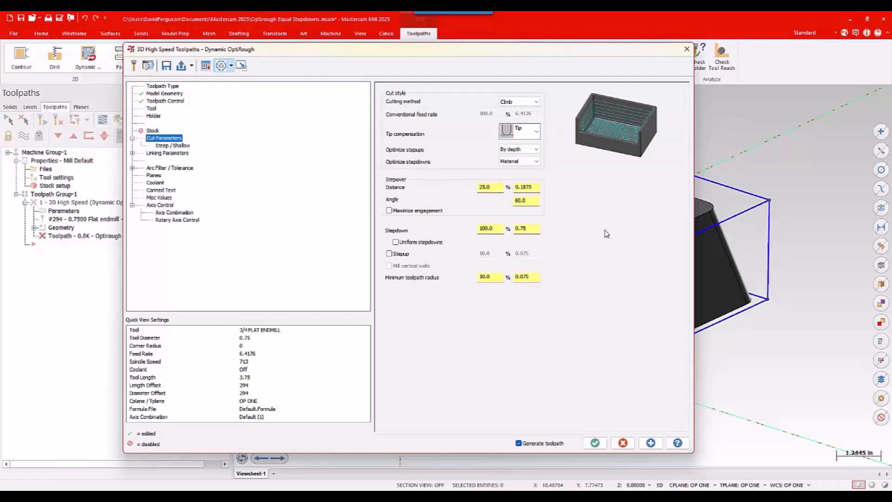
mouse_move(451, 187)
type("0.075")
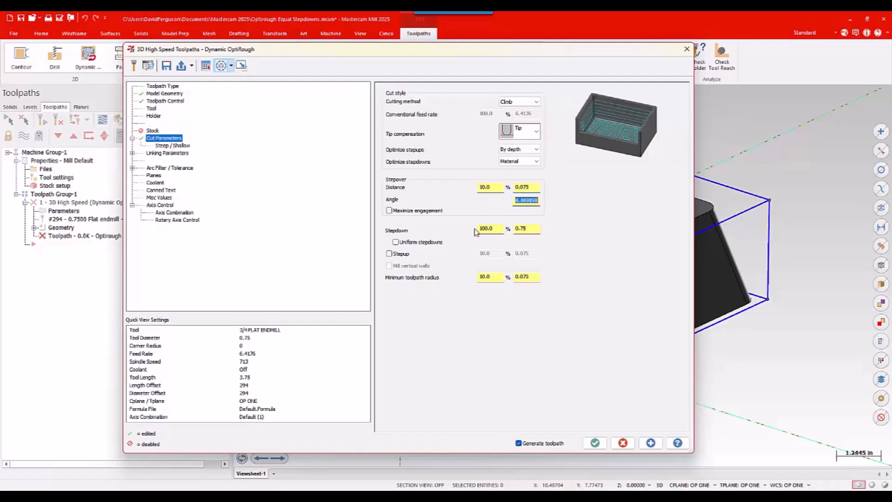
left_click(389, 210)
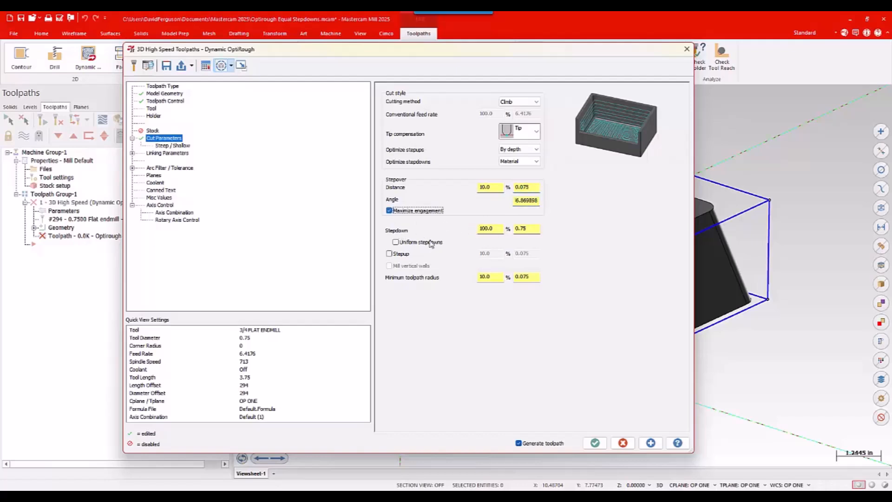
triple_click(526, 228)
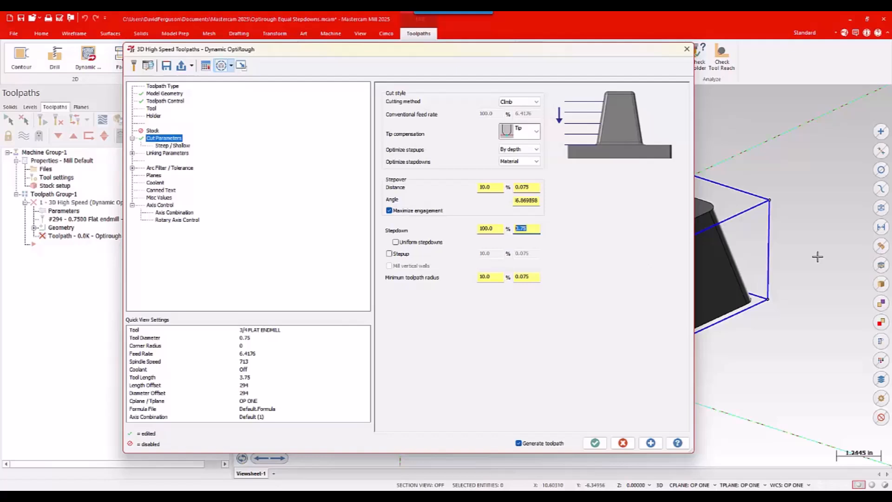
type("1.35")
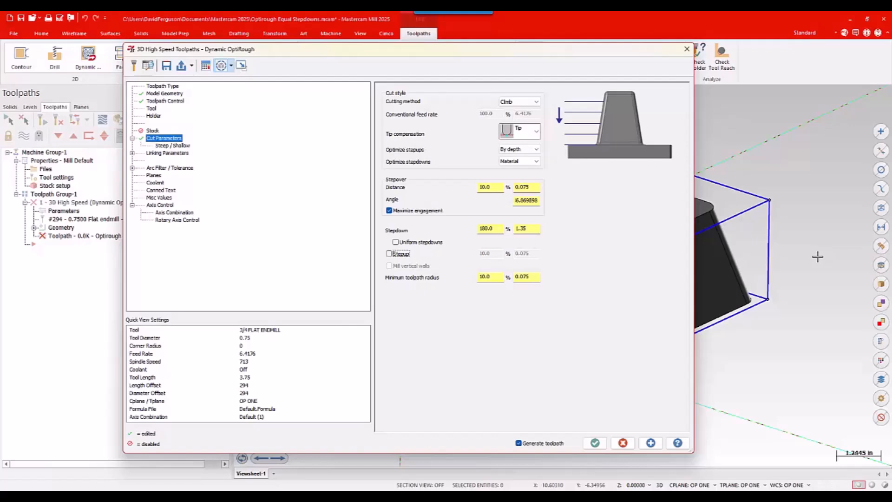
mouse_move(392, 264)
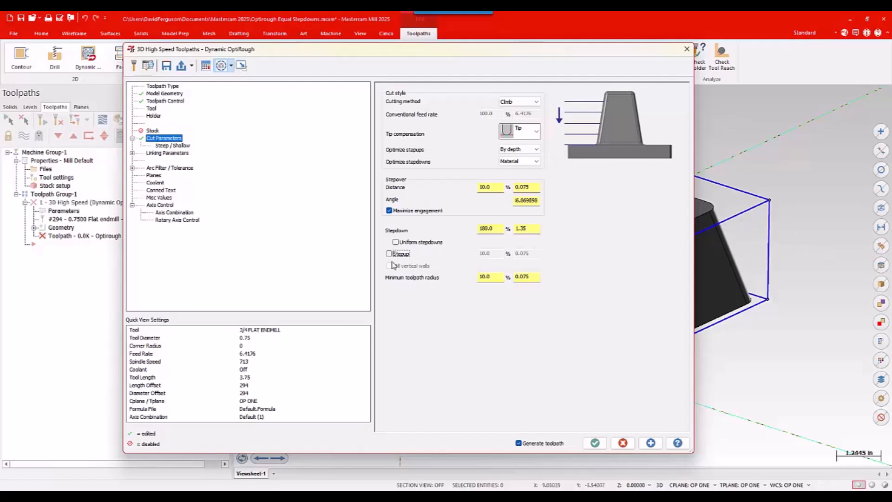
left_click(389, 254)
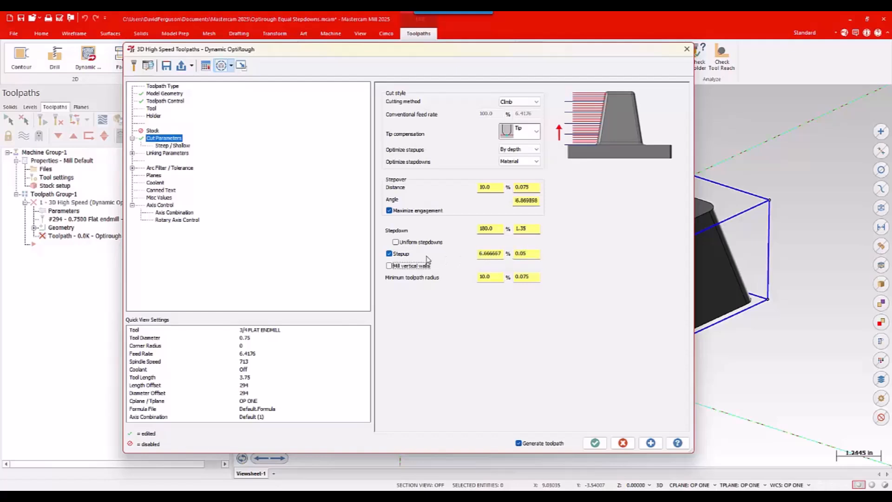
mouse_move(423, 230)
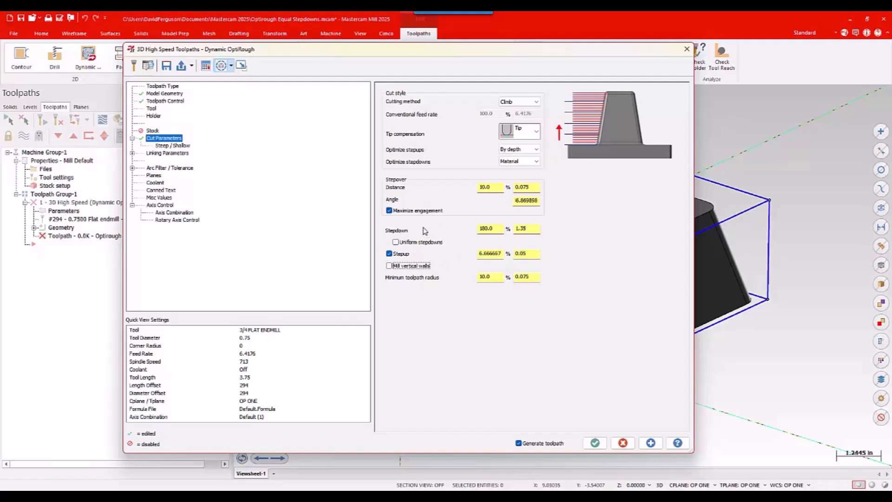
mouse_move(461, 218)
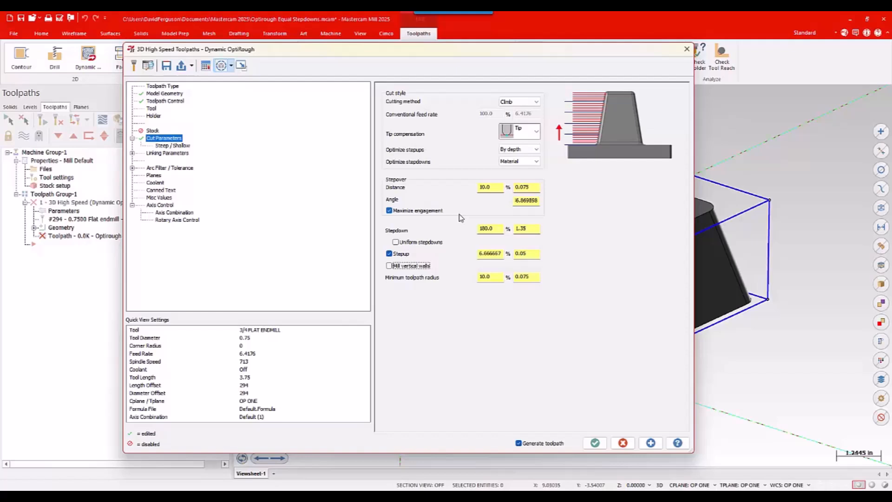
mouse_move(221, 163)
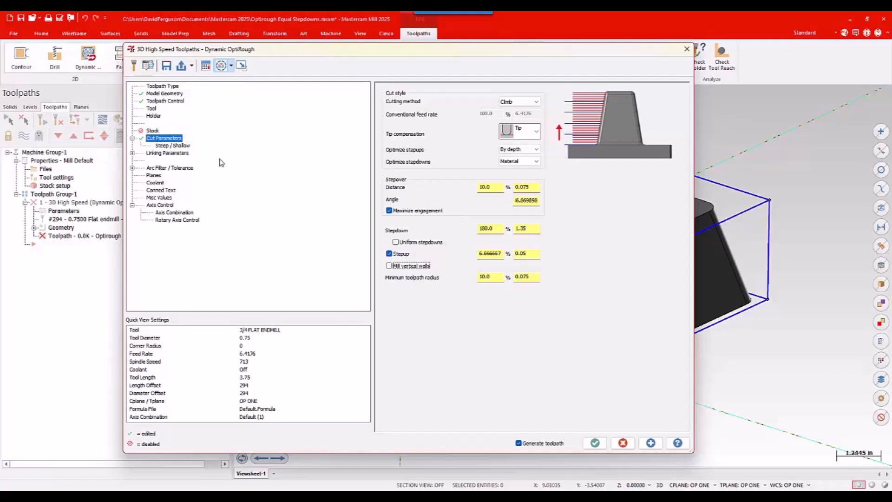
- Set the OptiRough minimum depth to 2.999
left_click(170, 145)
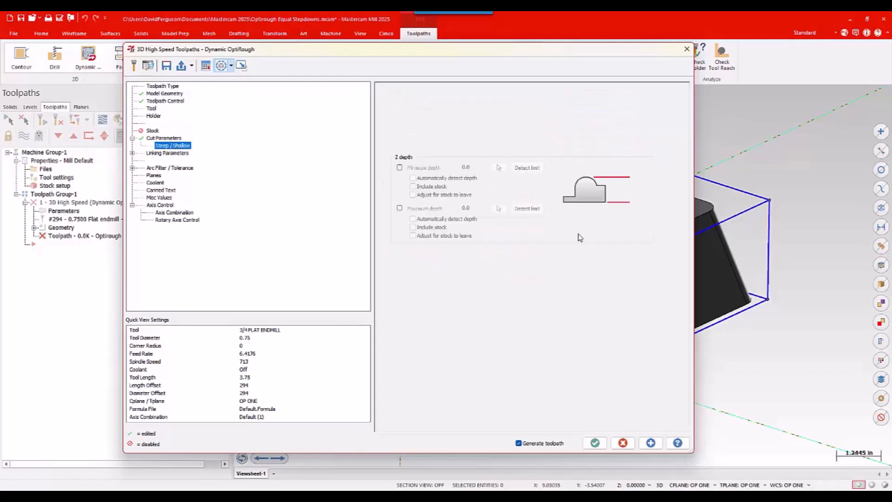
left_click(400, 167)
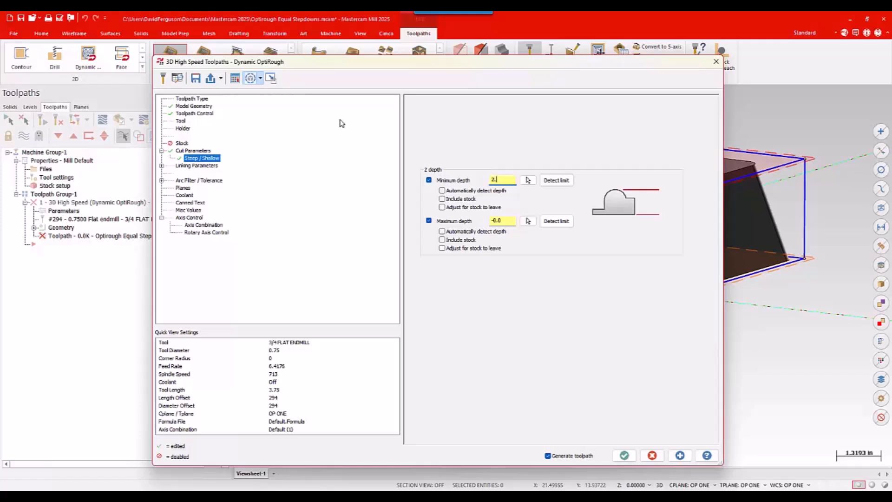
type("2.999")
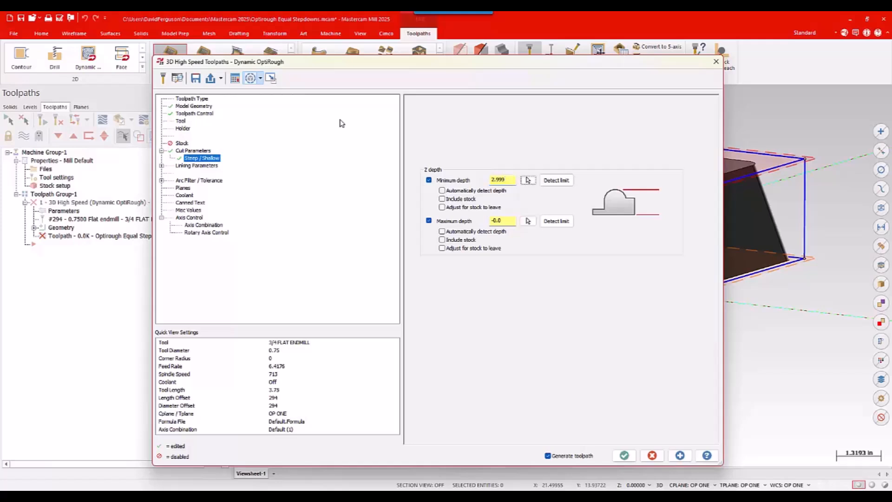
mouse_move(226, 184)
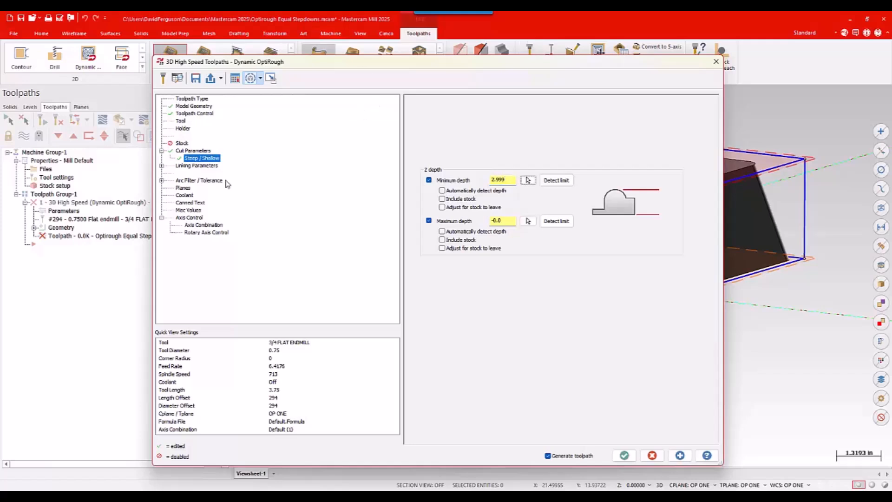
- Enable line/arc filtering and 3D arc entry motion in Arc Filter / Tolerance
left_click(196, 165)
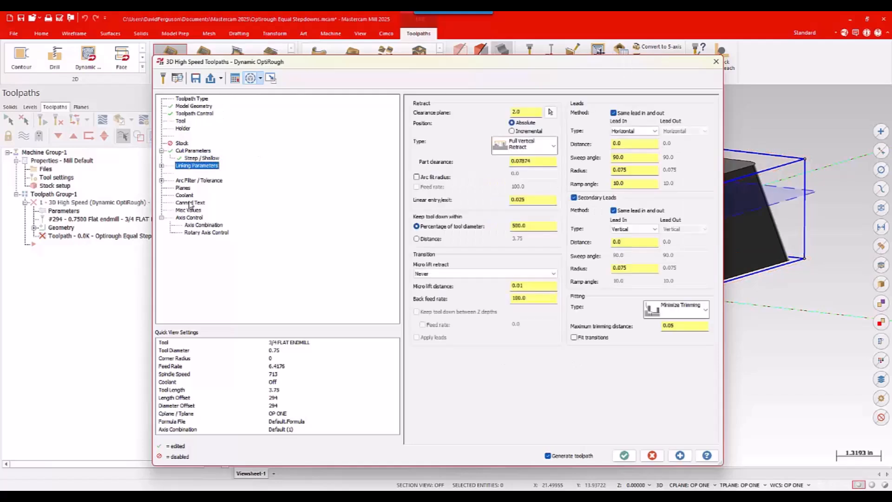
left_click(198, 180)
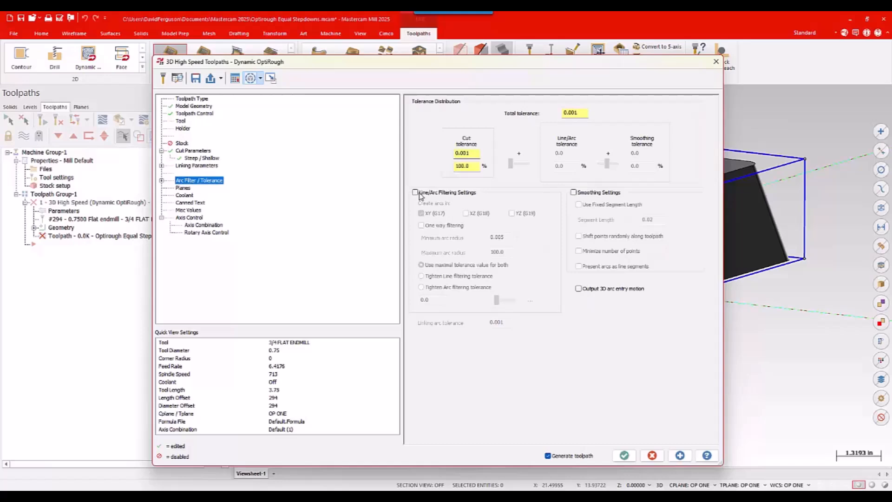
left_click(415, 192)
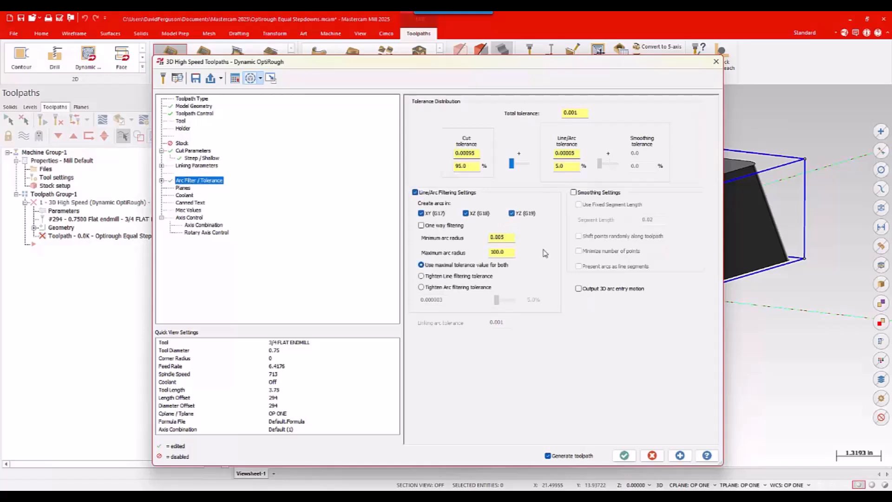
left_click(578, 289)
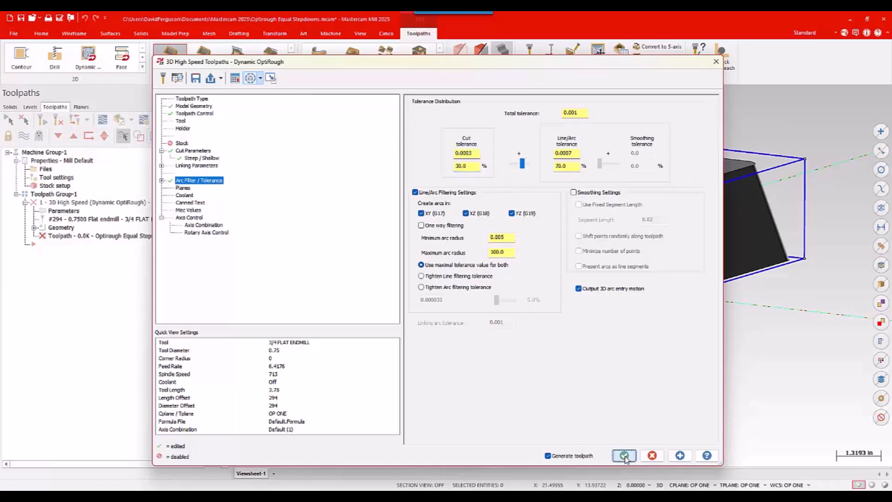
- Accept the dialog to generate the Dynamic OptiRough toolpath around the block
left_click(623, 455)
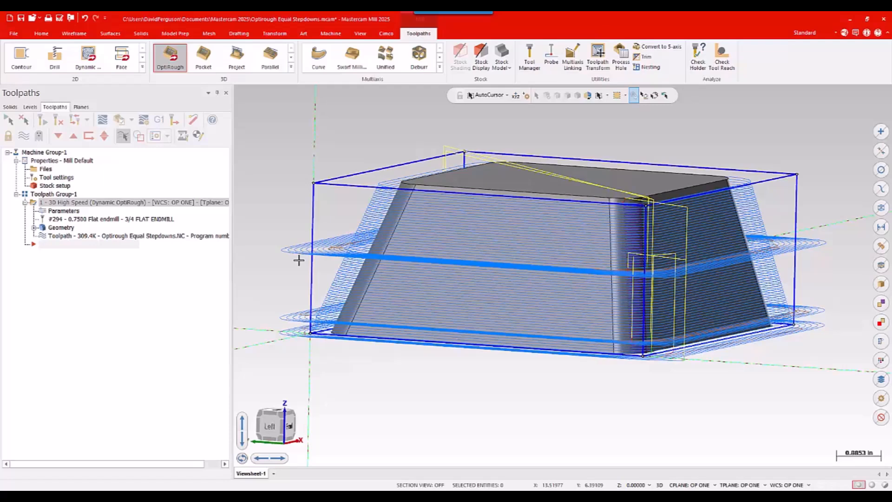
mouse_move(294, 322)
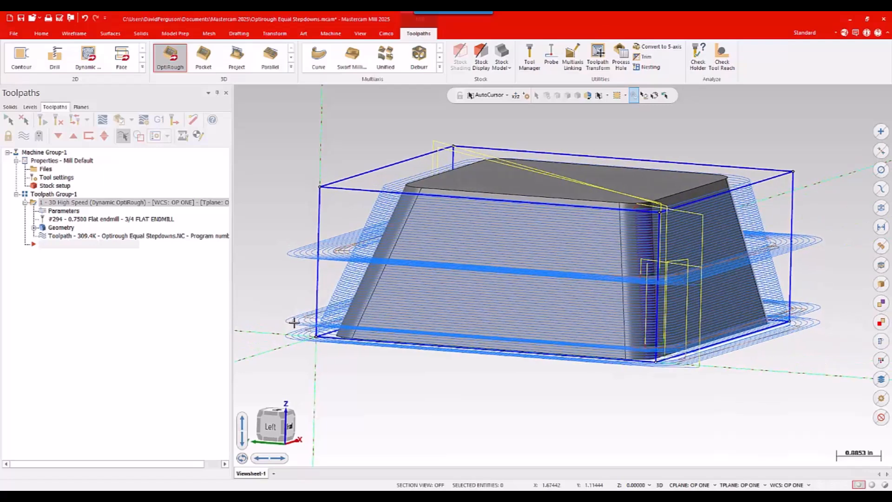
mouse_move(298, 334)
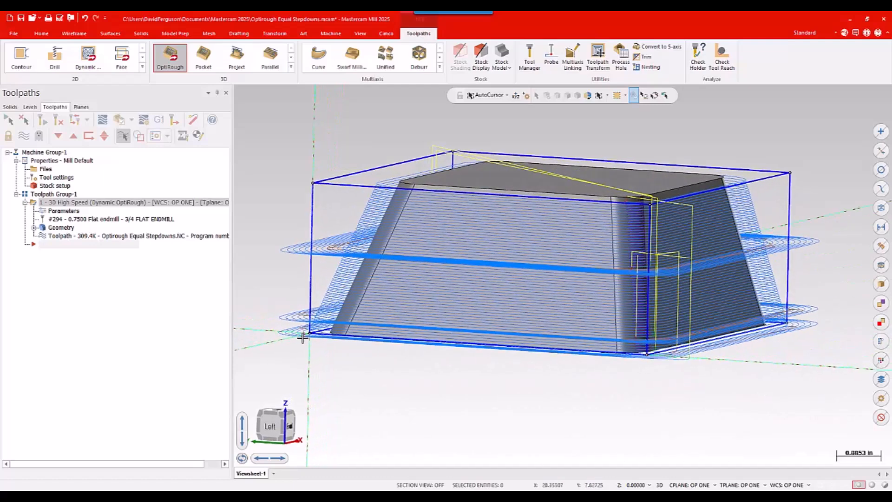
mouse_move(295, 377)
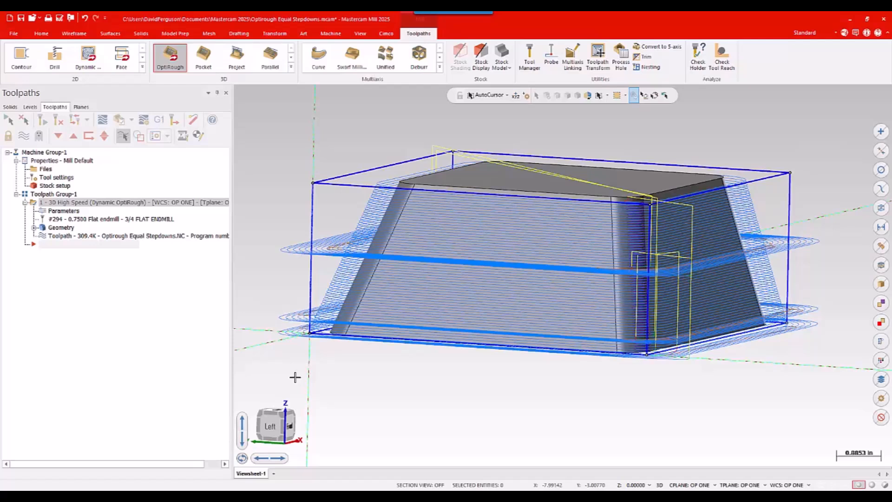
mouse_move(277, 383)
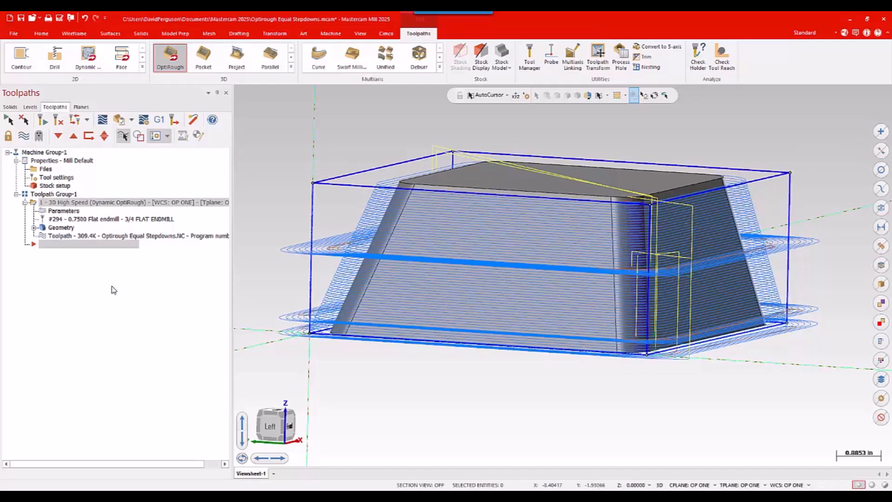
mouse_move(302, 194)
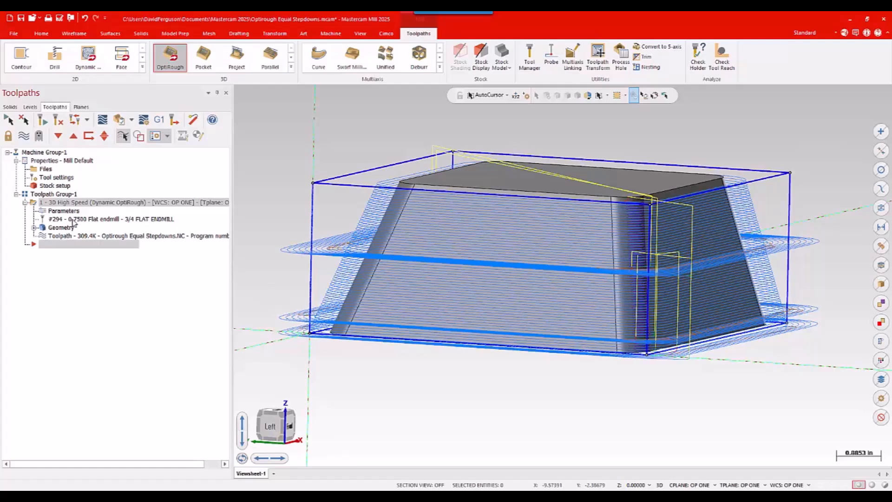
- Reopen the OptiRough parameters and check Uniform stepdowns on Cut Parameters
double_click(64, 211)
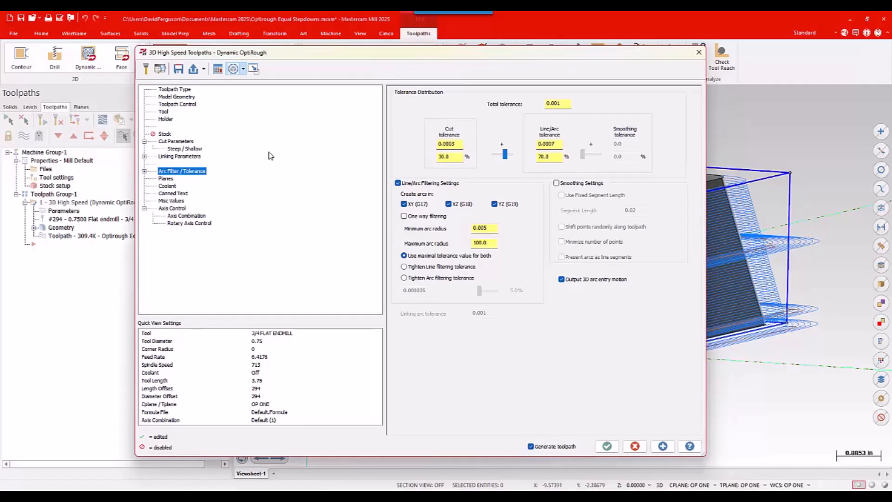
mouse_move(207, 184)
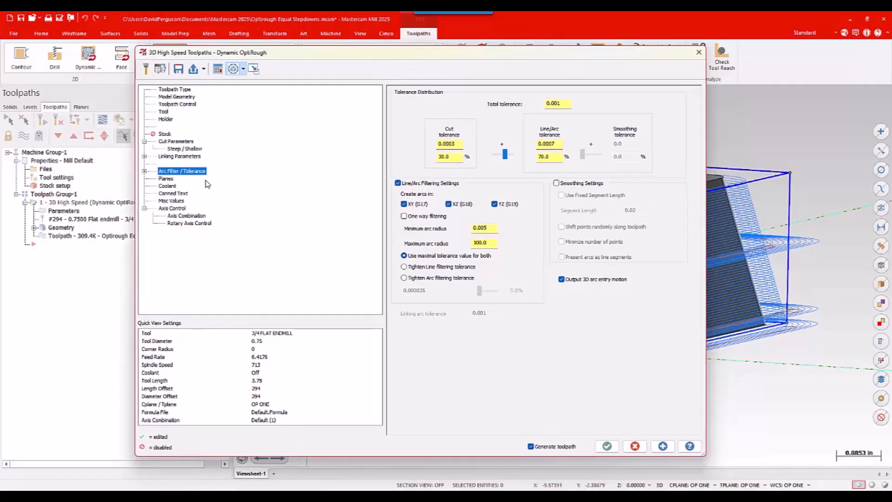
left_click(176, 141)
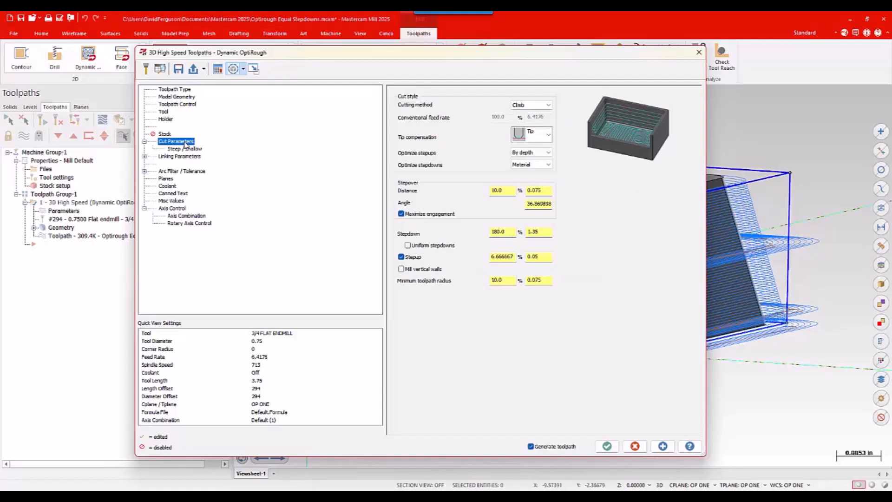
left_click(402, 245)
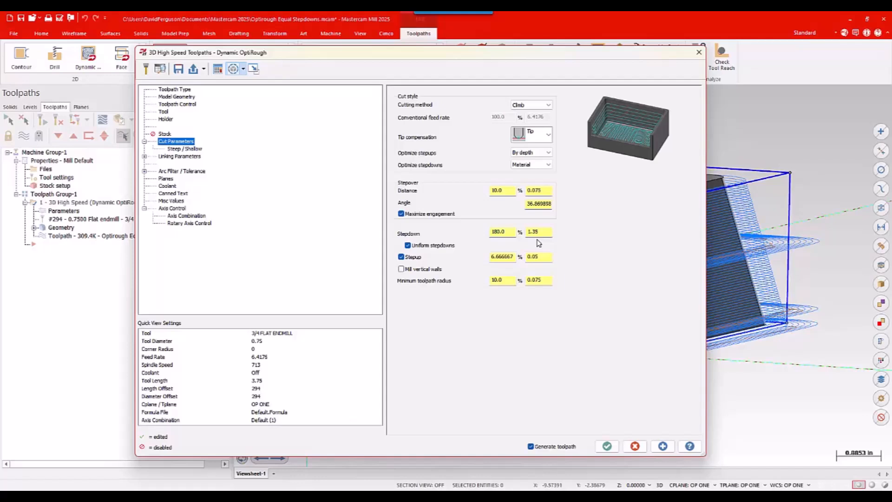
mouse_move(586, 259)
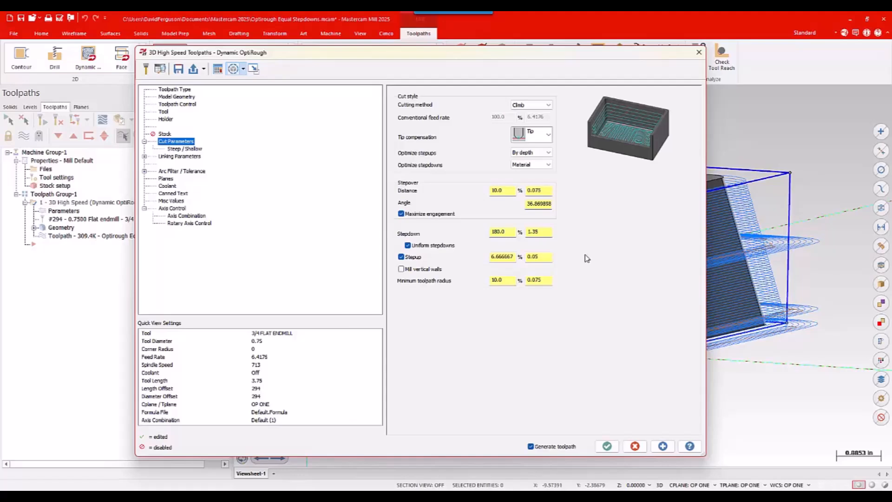
mouse_move(606, 446)
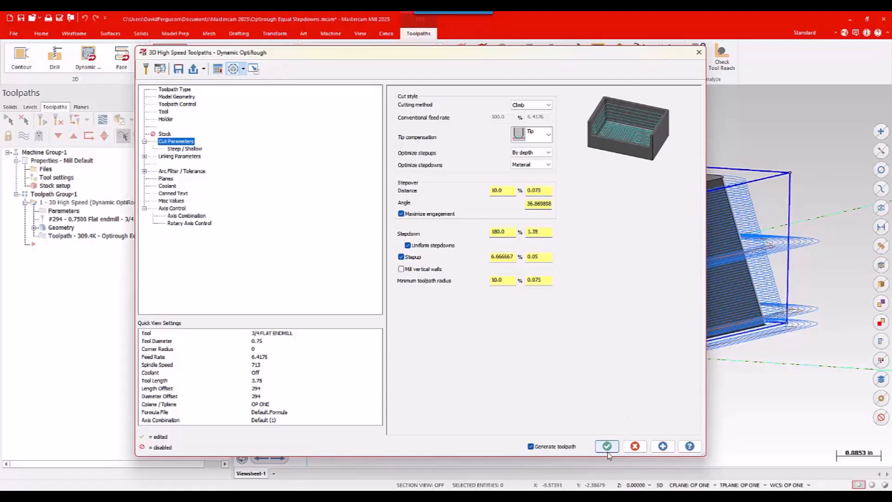
- Accept the parameters to regenerate the toolpath with evenly spaced depth levels
left_click(607, 446)
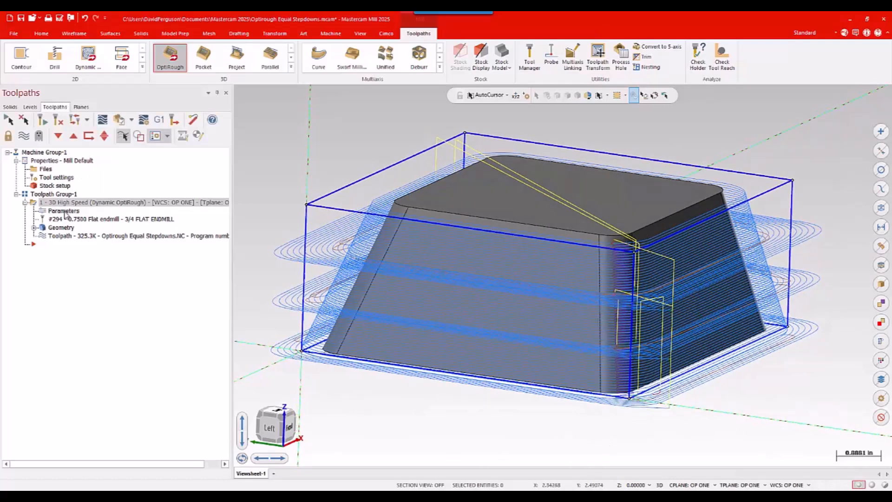
- Reopen the parameters, set a 4.5 clearance plane in Linking Parameters, and regenerate
double_click(63, 211)
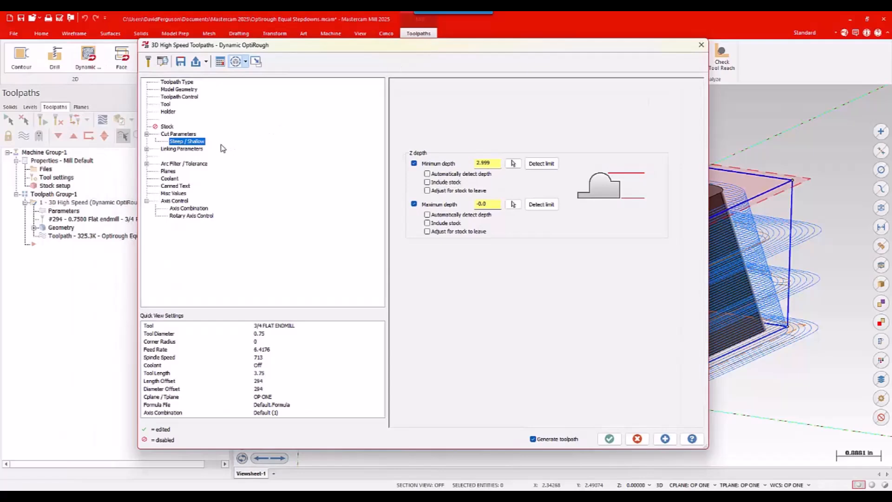
left_click(182, 148)
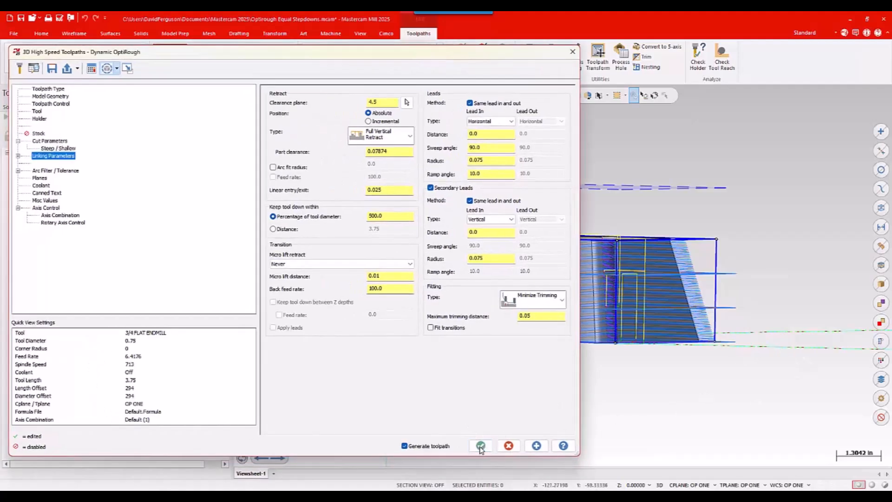
left_click(480, 446)
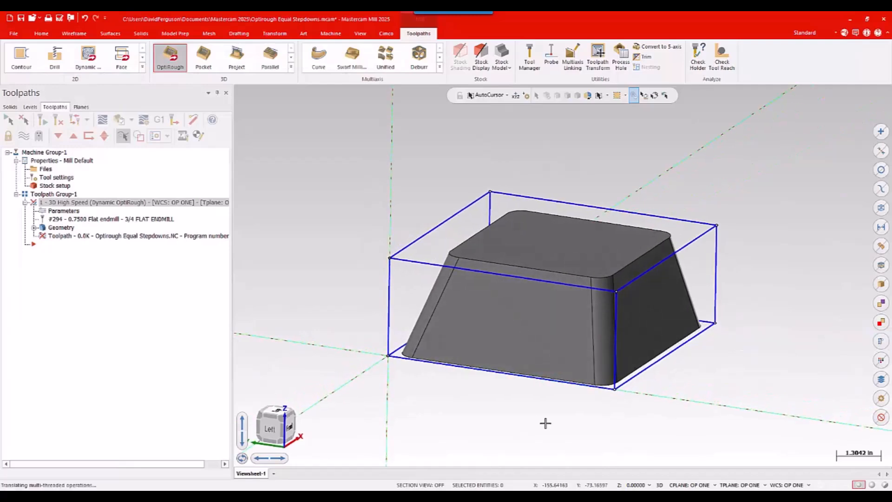